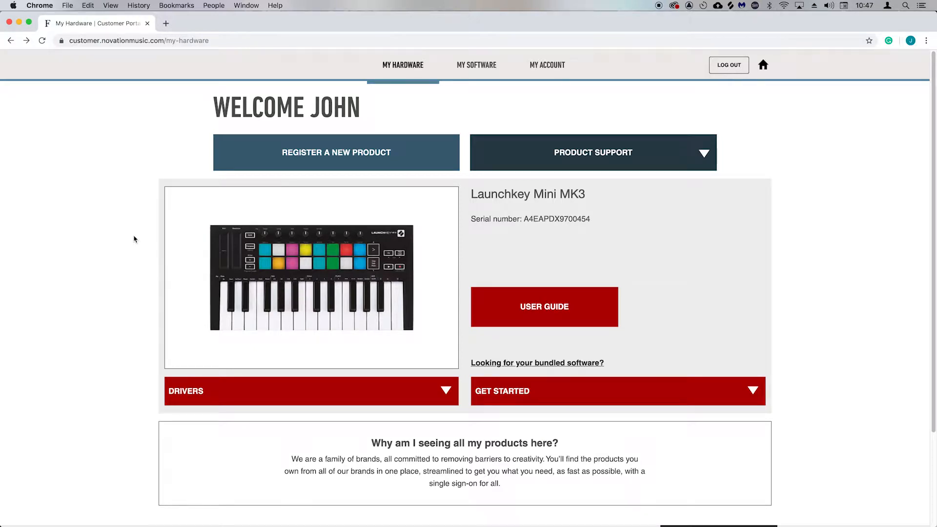
- Expand the Launchkey Mini MK3 drivers and download the Logic Script Installer
click(313, 391)
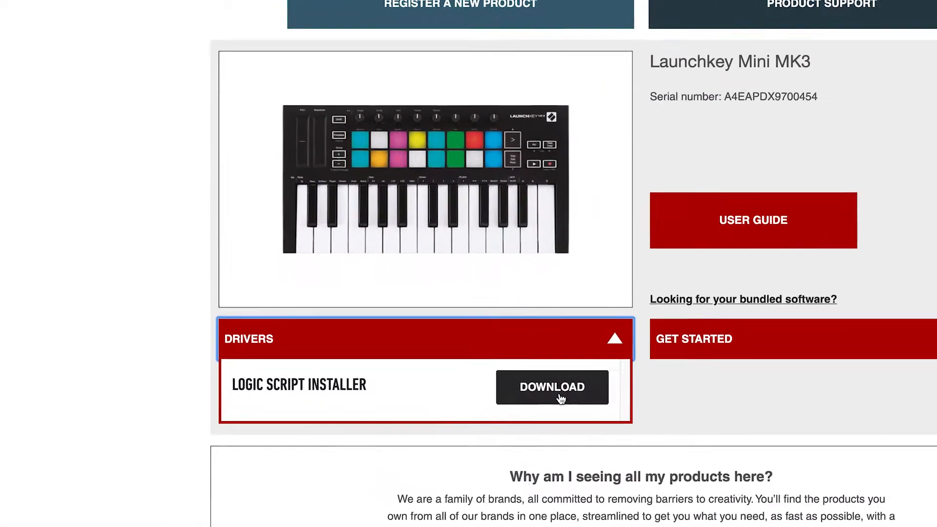
click(551, 387)
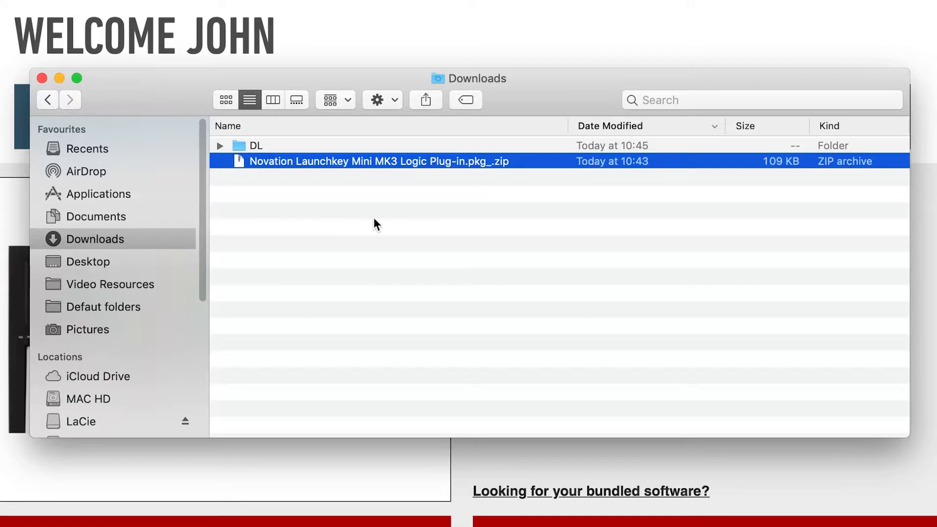
- Open the Novation Launchkey Mini MK3 Logic Plug-in zip from Downloads
double_click(378, 161)
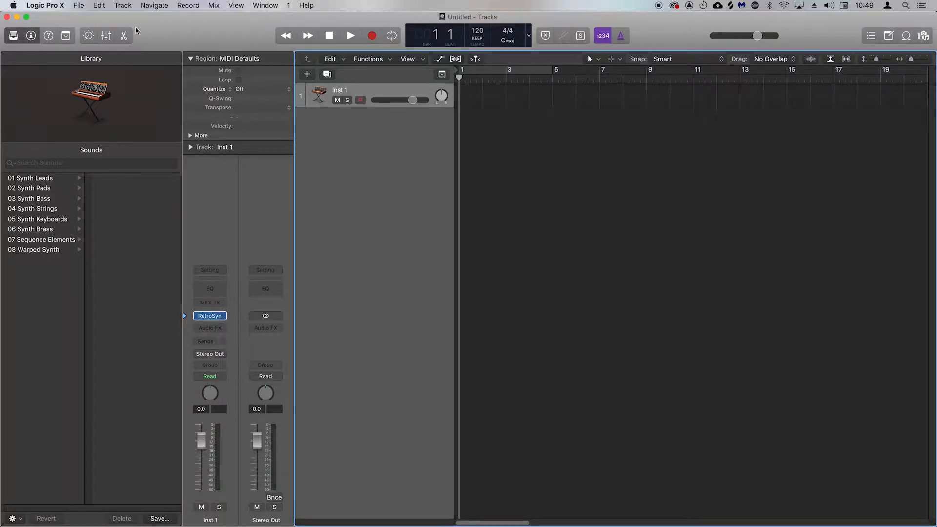
- Install Novation Launchkey Mini MK3 from Control Surfaces Setup via New > Install
click(49, 6)
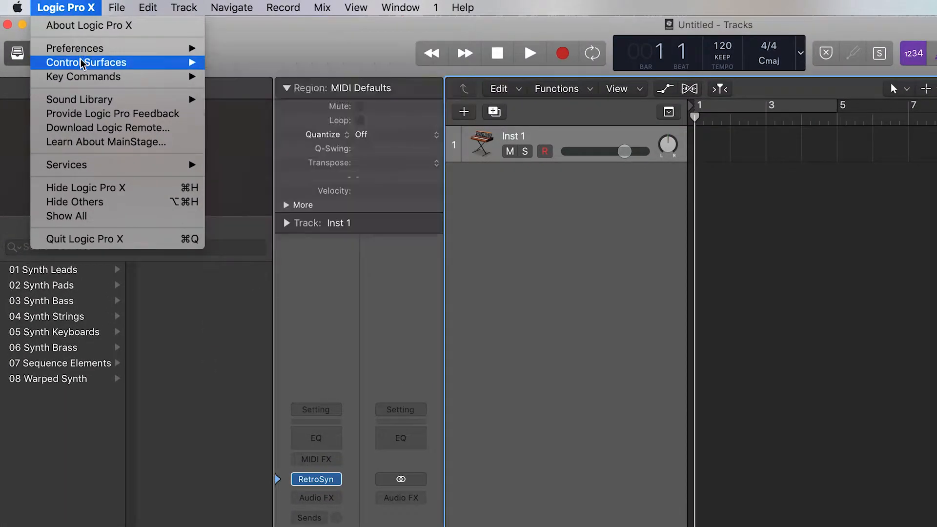
click(87, 63)
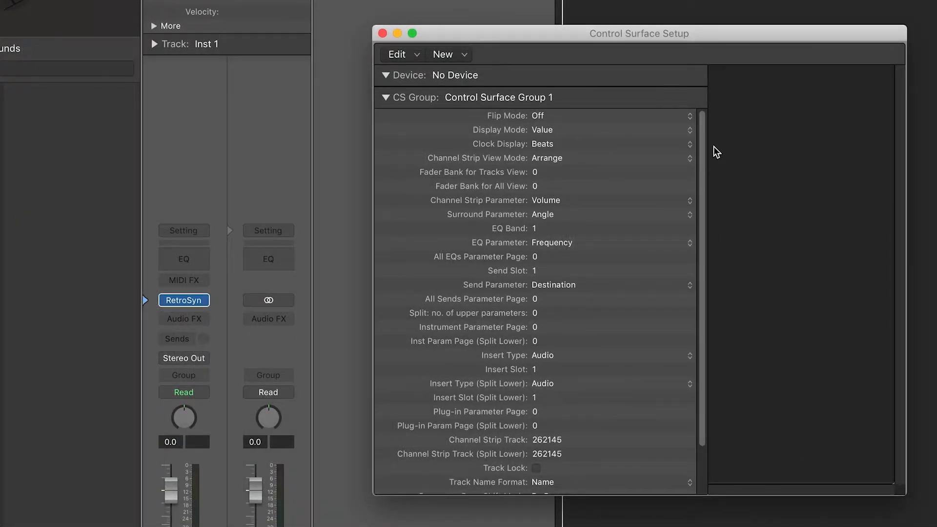
click(449, 54)
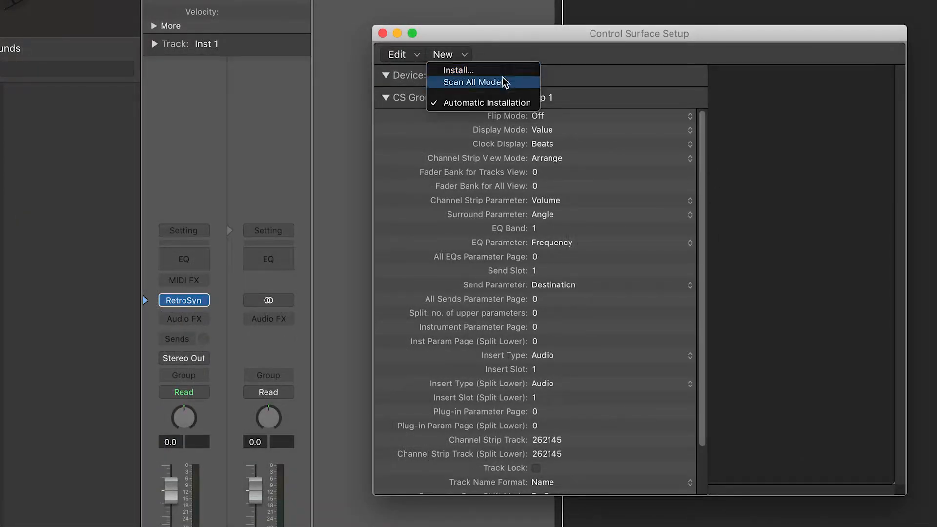
click(457, 69)
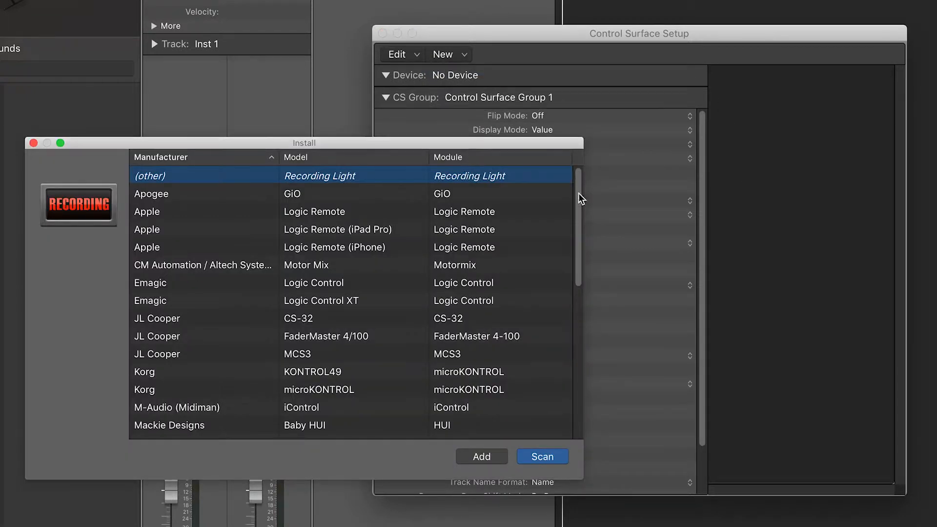
scroll(down, 3)
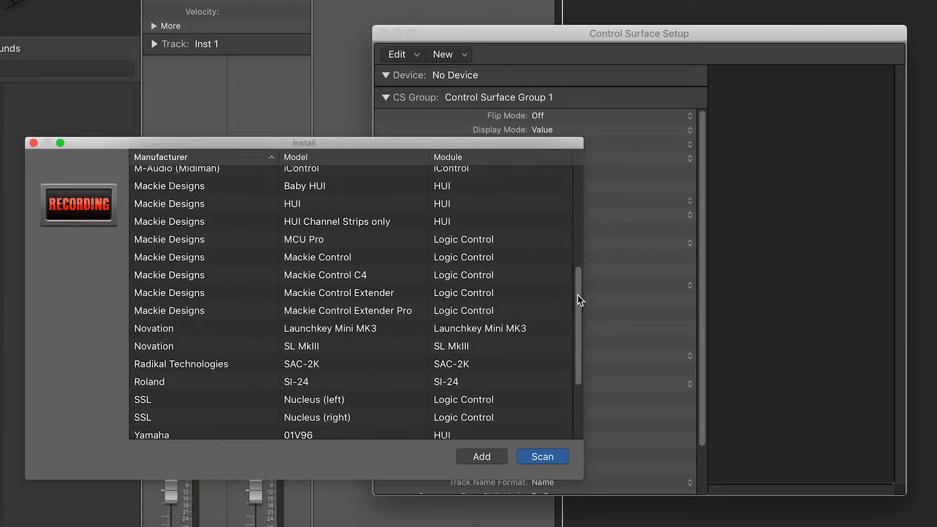
click(330, 328)
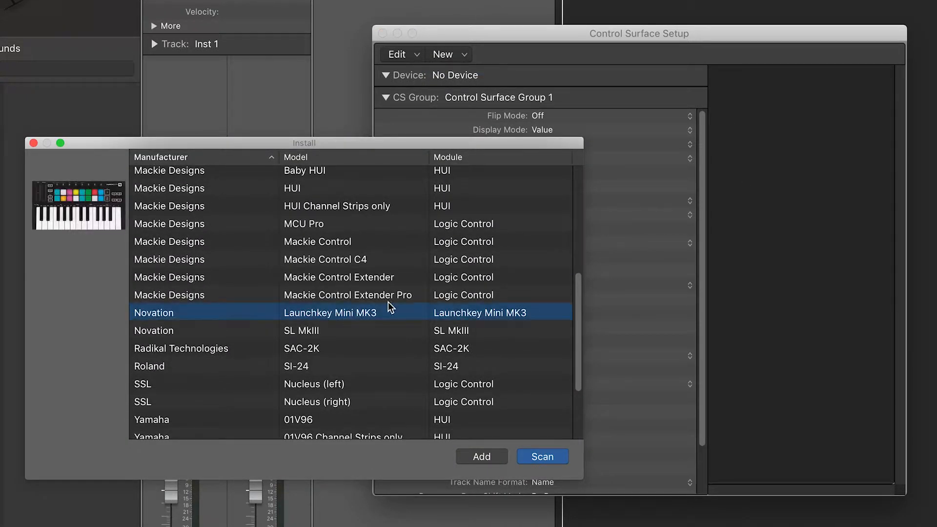
click(481, 456)
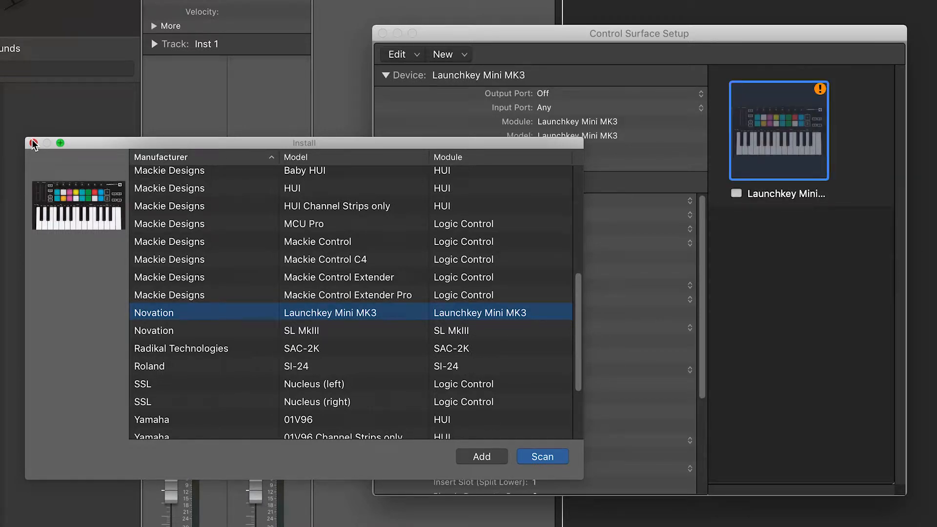
- Route the Launchkey input through its DAW Port and toggle record-arm on Inst 1
click(700, 107)
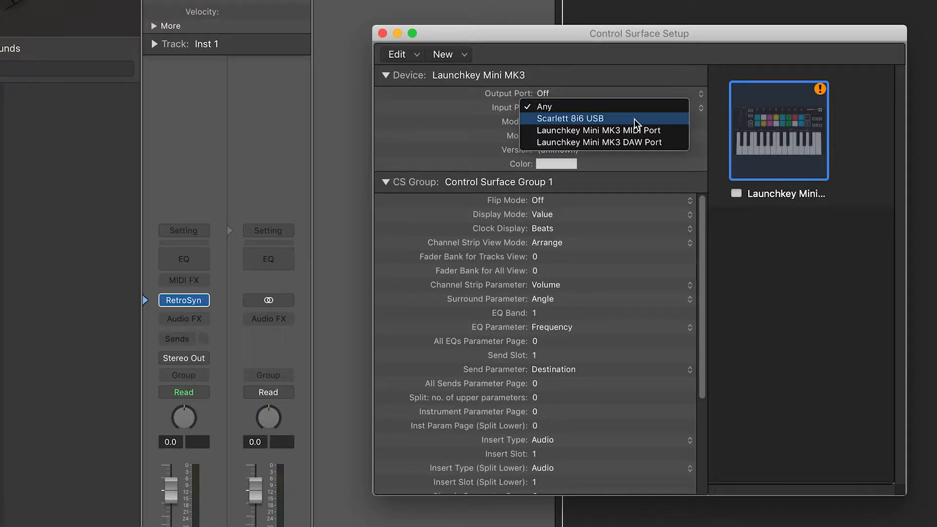
click(598, 142)
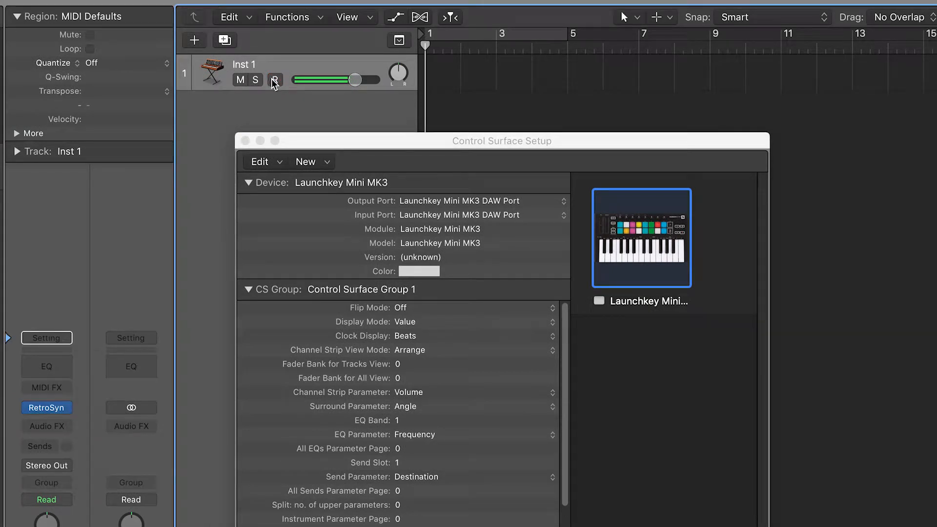
click(275, 80)
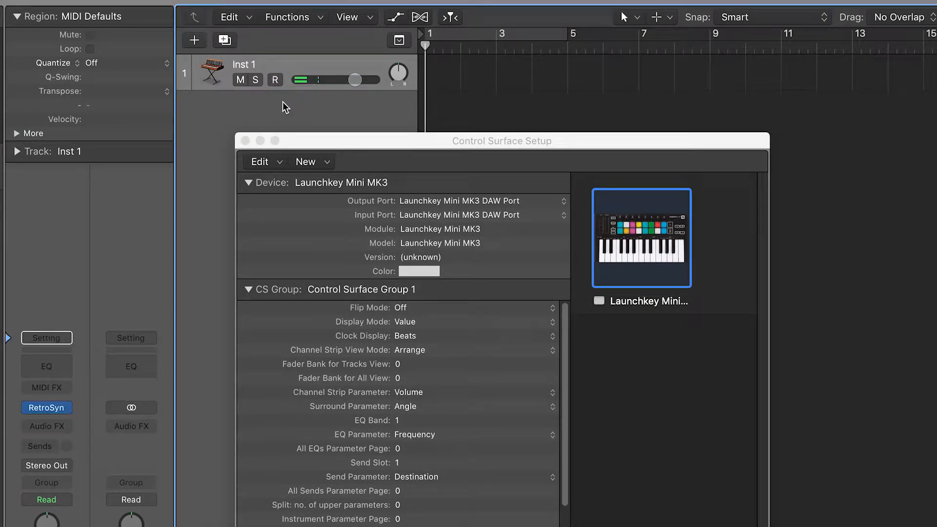
click(274, 79)
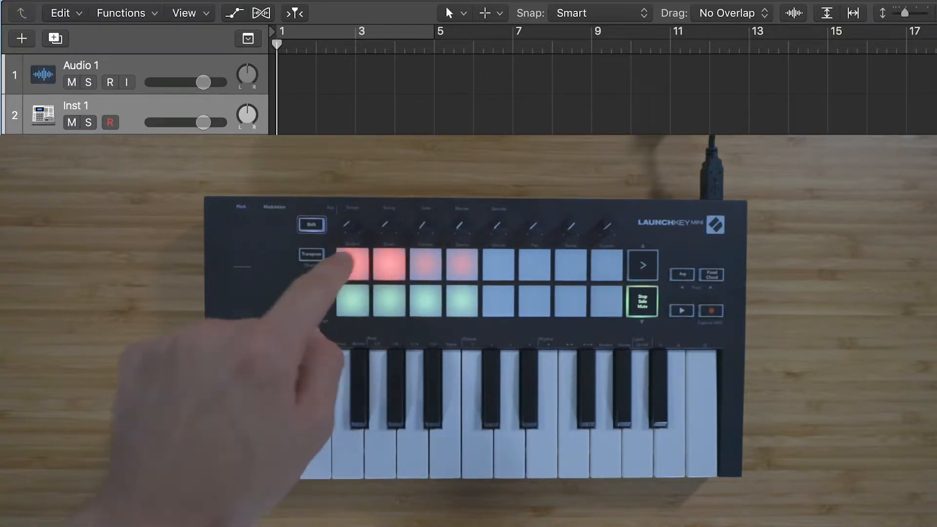
- Select a track header while arming and soloing tracks from the Launchkey pads
click(110, 82)
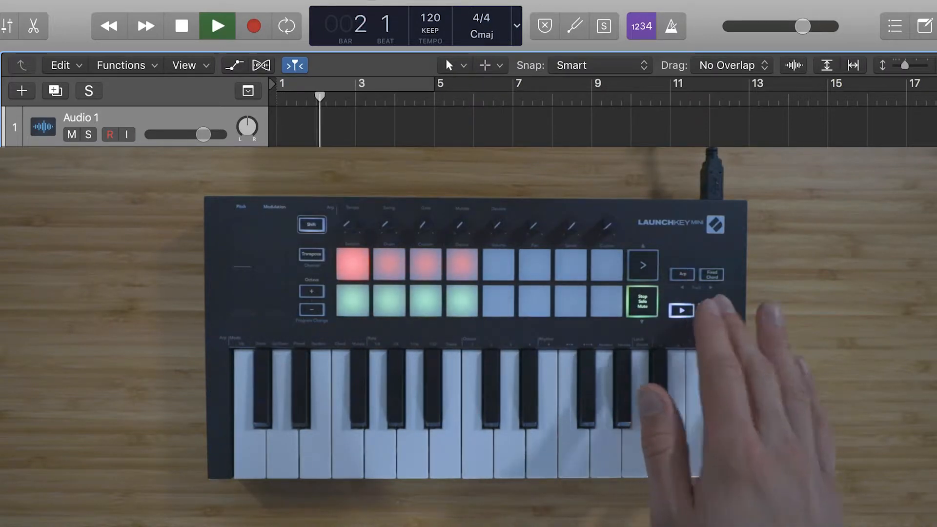
- Start recording onto the armed Audio 1 track
click(254, 25)
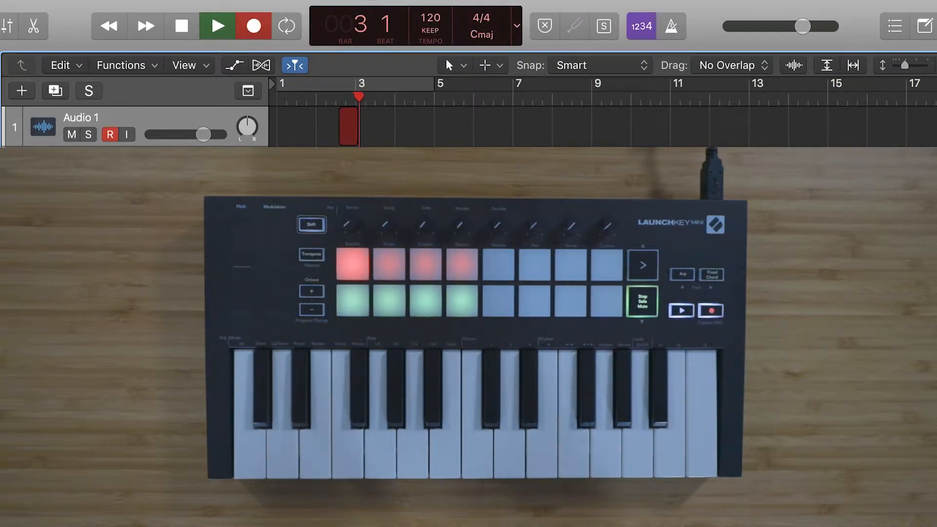